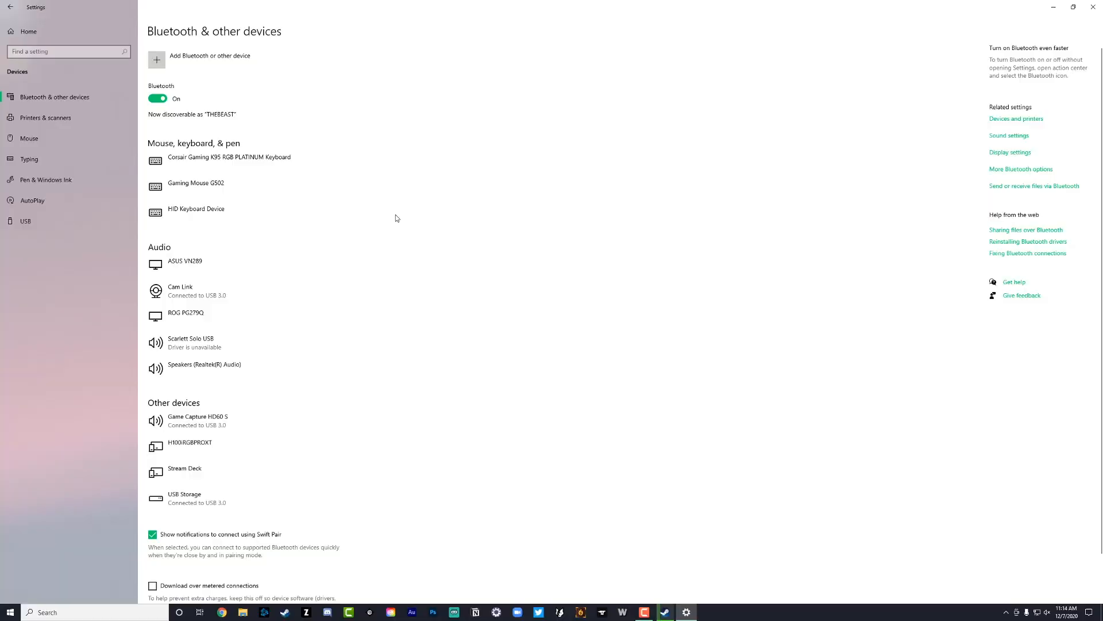
- Open the Add a device dialog from the Bluetooth & other devices page
click(46, 612)
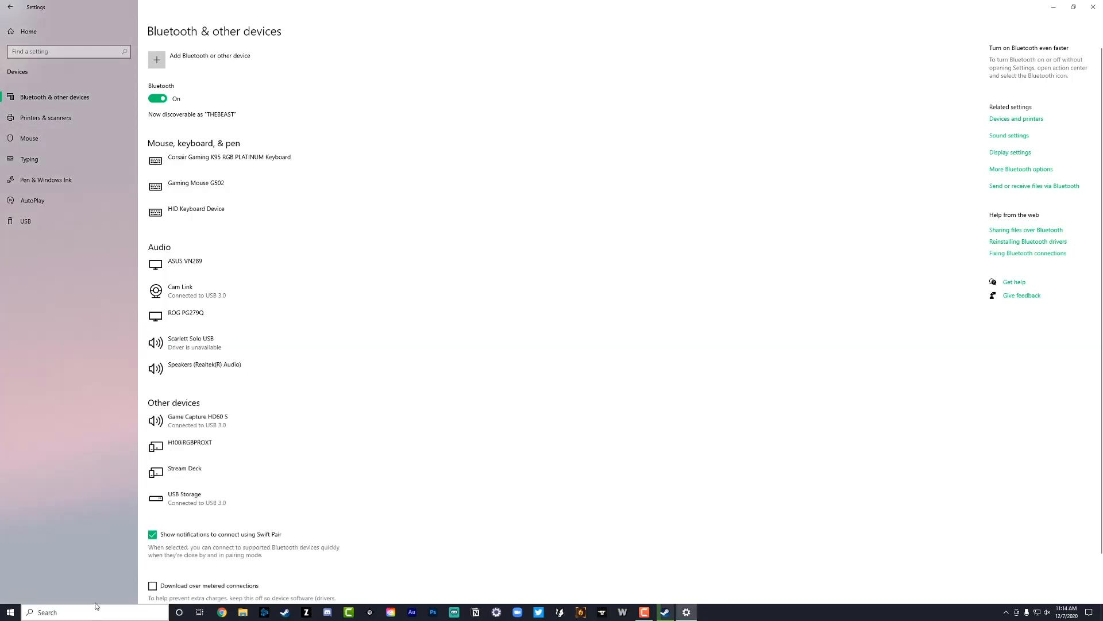
click(208, 59)
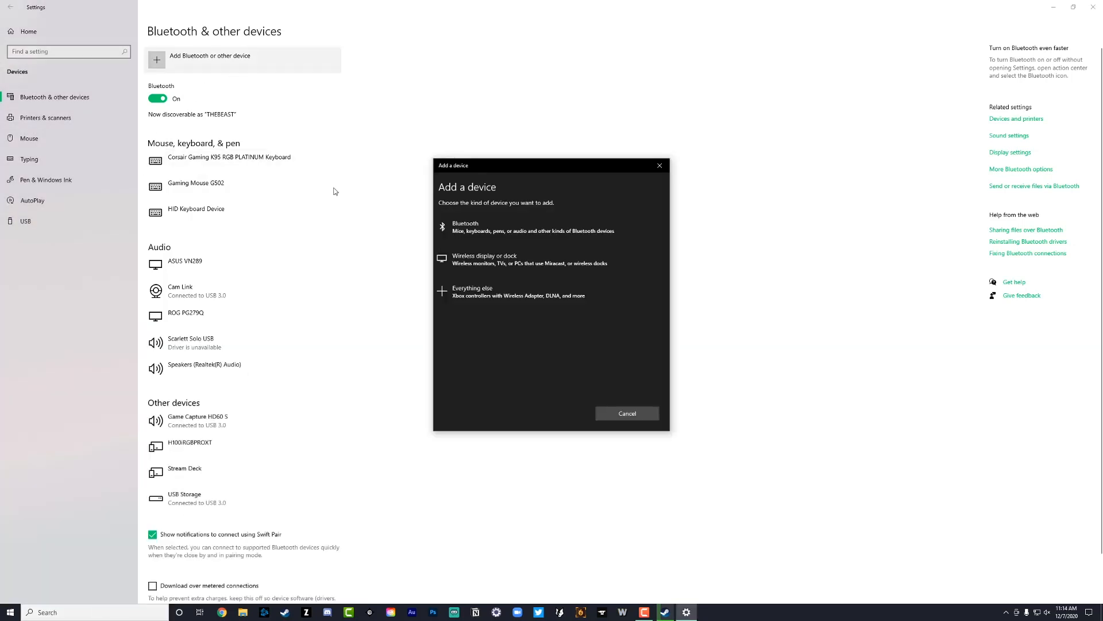
mouse_move(484, 225)
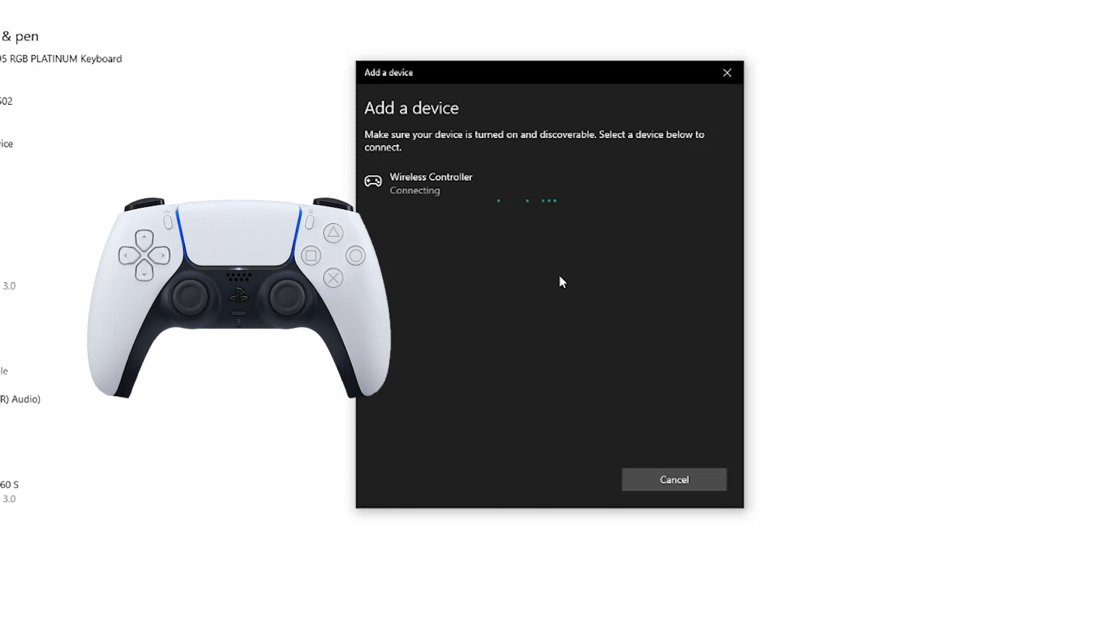
mouse_move(548, 286)
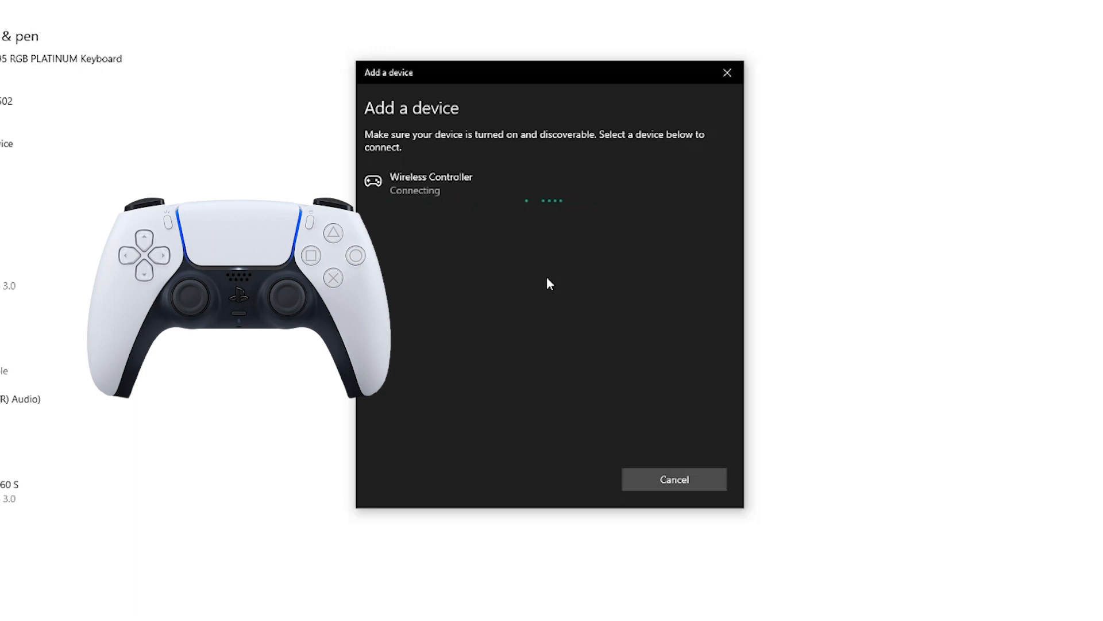
mouse_move(580, 311)
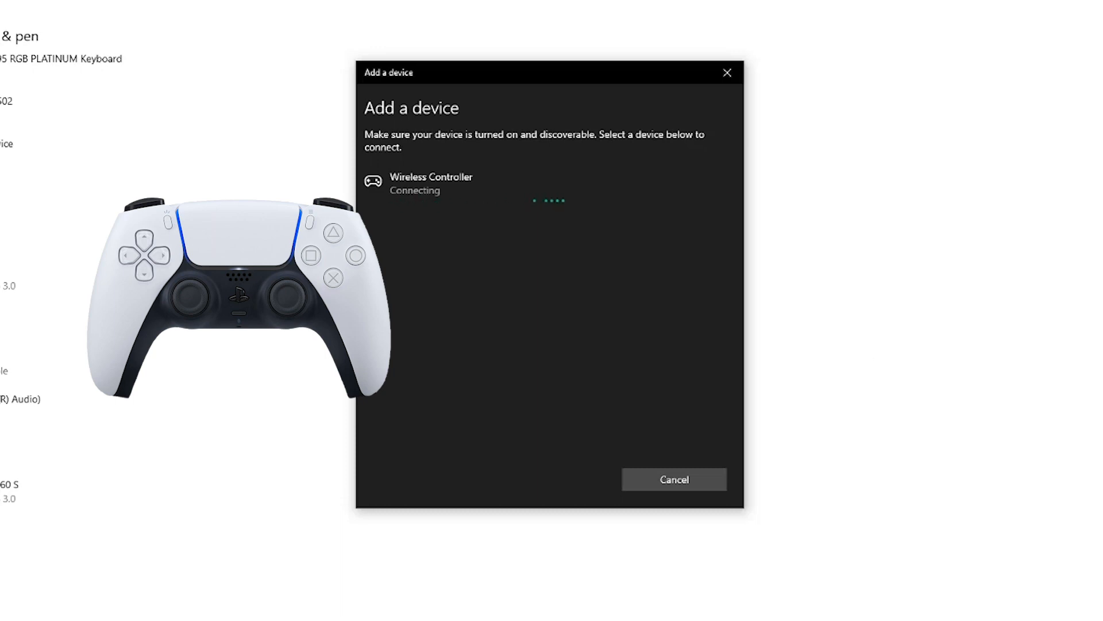
mouse_move(559, 281)
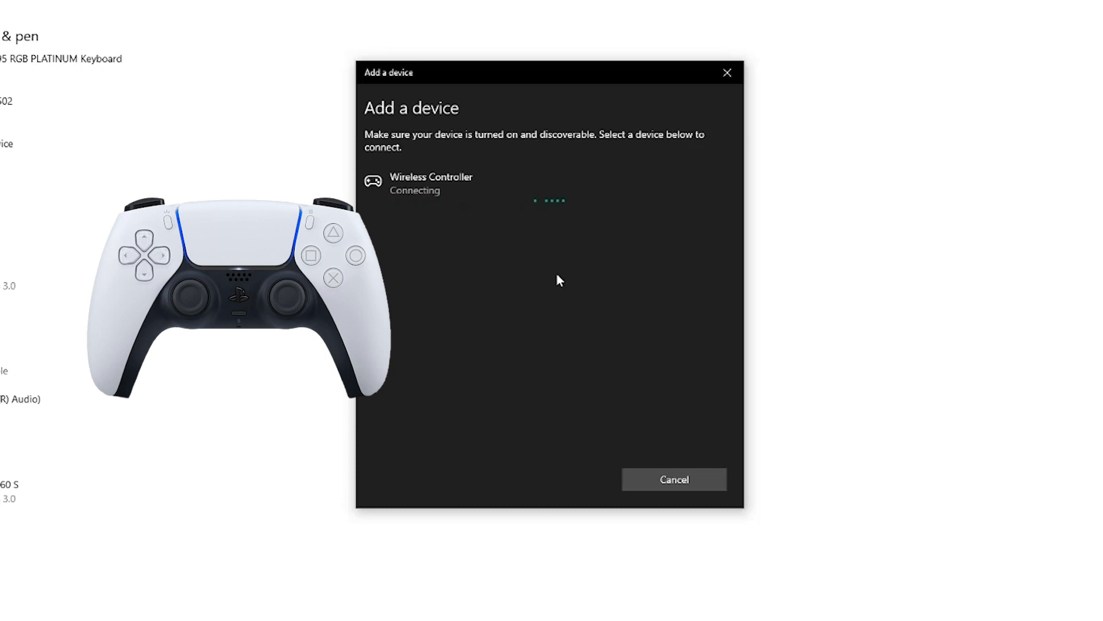